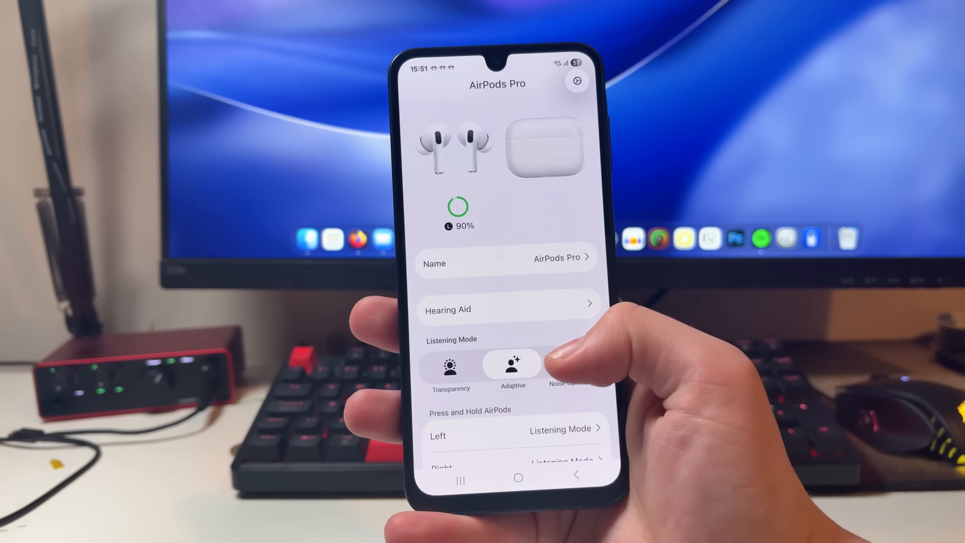
# - Select Noise Cancellation as the listening mode and review Loud Sound Reduction and Automatic Ear Detection, both on
pyautogui.click(570, 363)
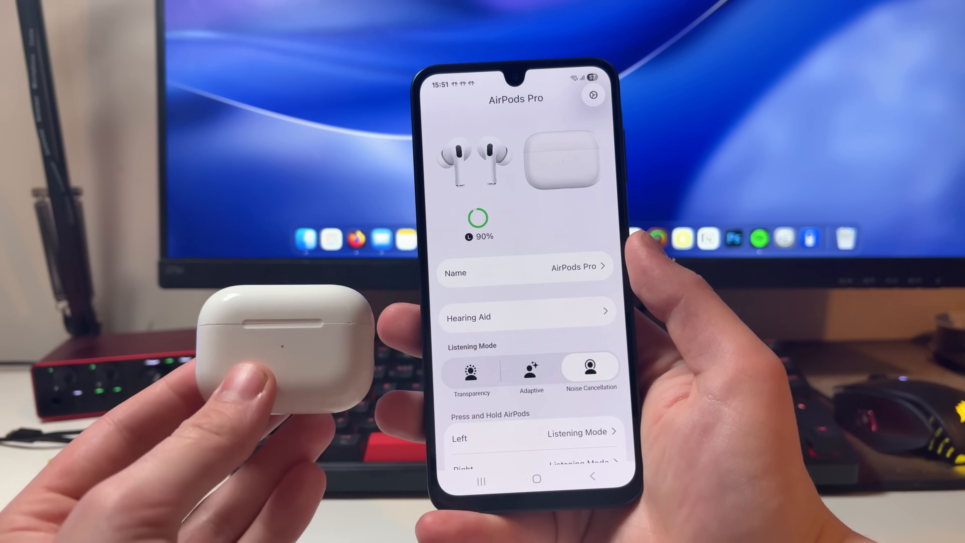
pyautogui.click(513, 367)
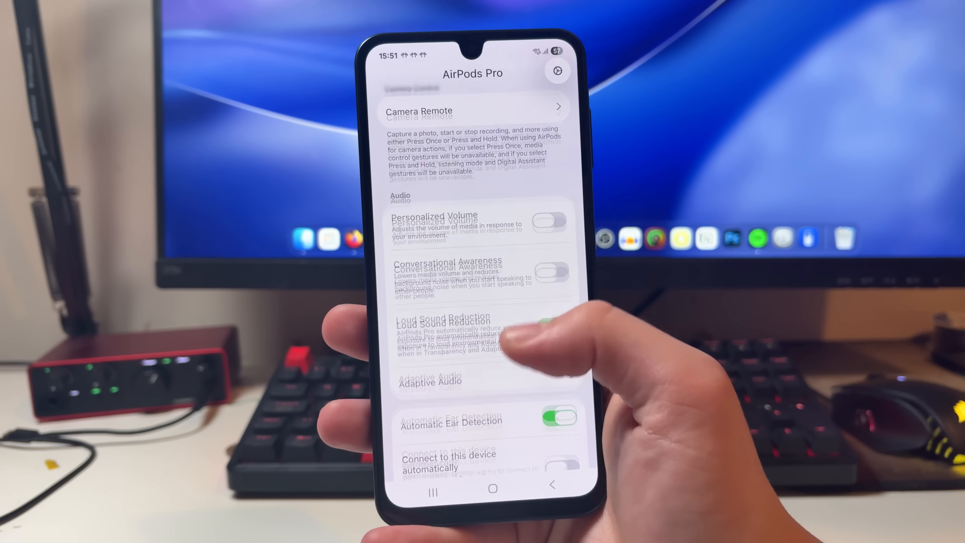
pyautogui.scroll(3)
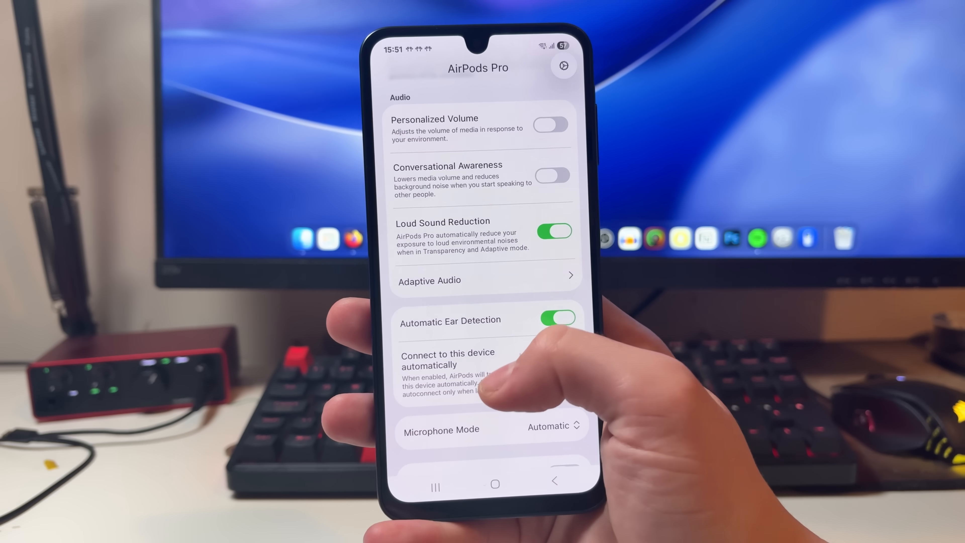
pyautogui.scroll(-3)
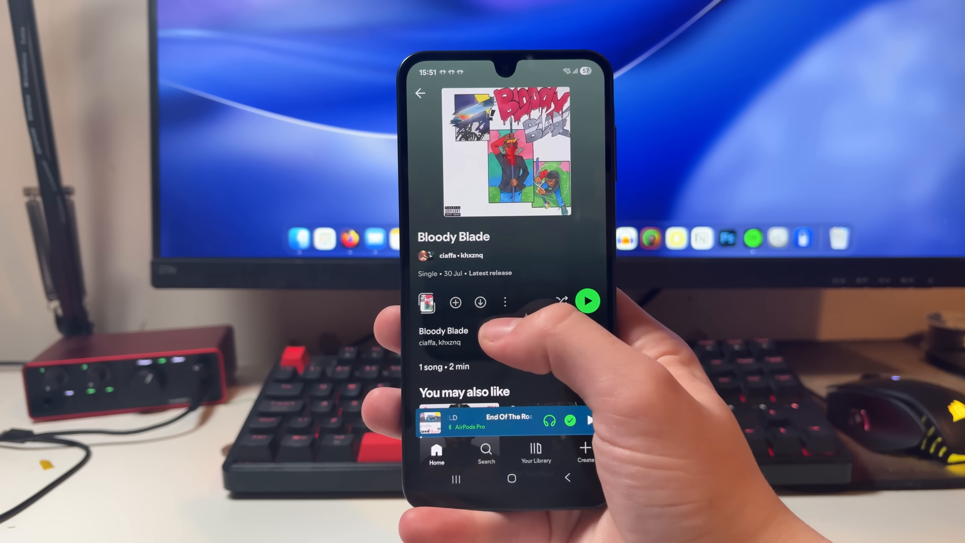
# - Play the Bloody Blade single so it streams to the AirPods Pro
pyautogui.click(587, 300)
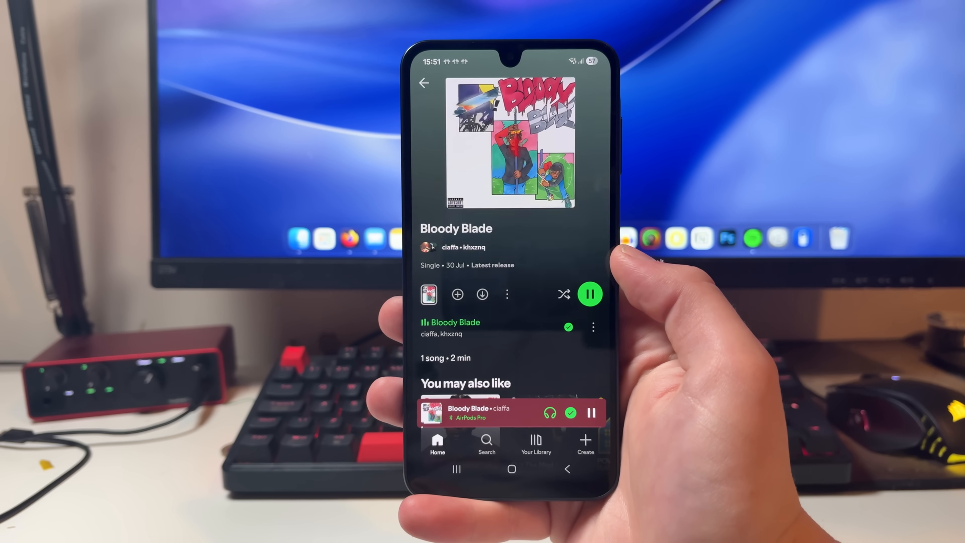
pyautogui.click(510, 469)
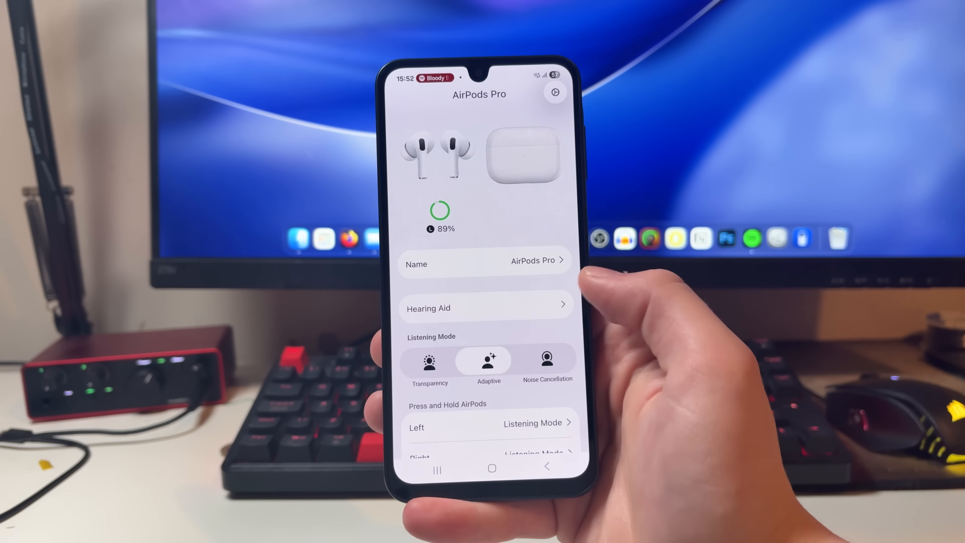
# - Select Transparency as the listening mode and confirm Automatic Ear Detection remains on
pyautogui.click(547, 360)
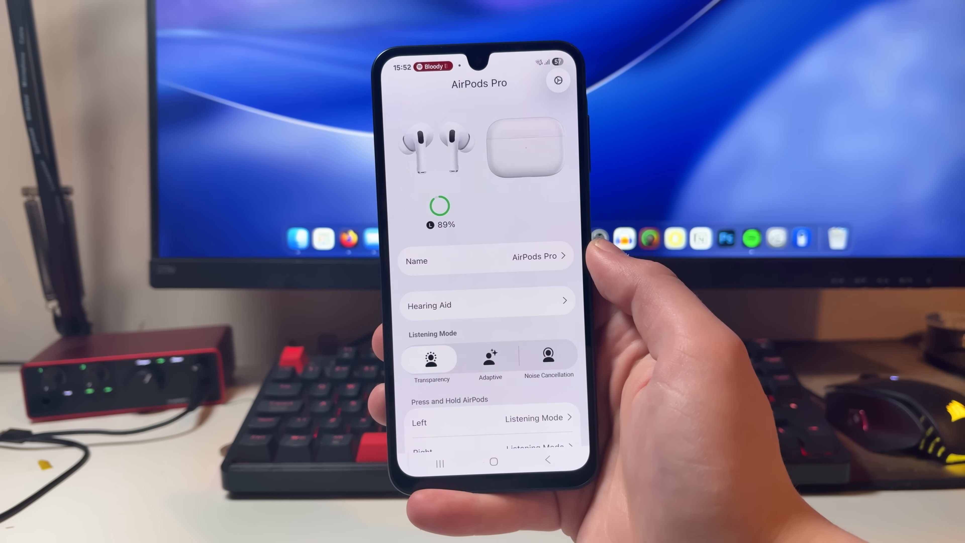
pyautogui.scroll(-3)
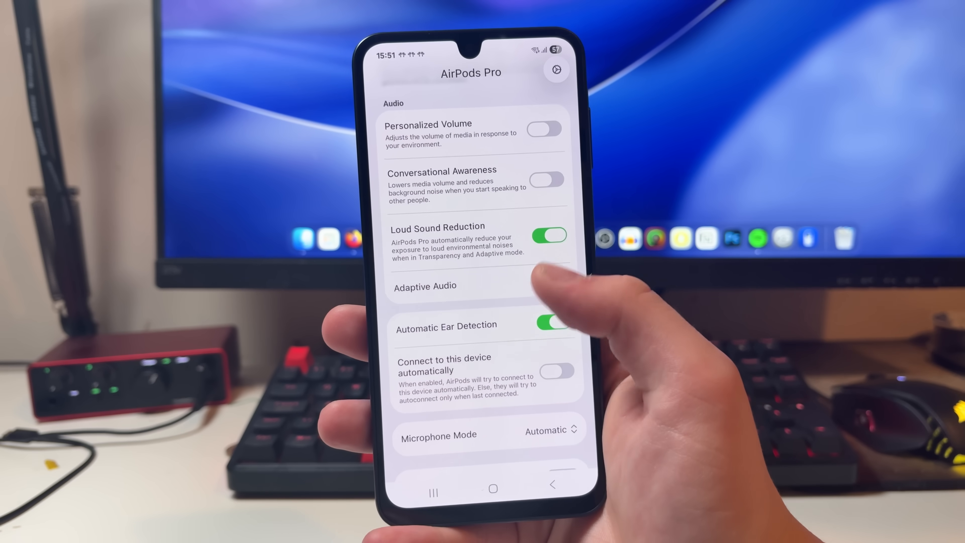
pyautogui.scroll(3)
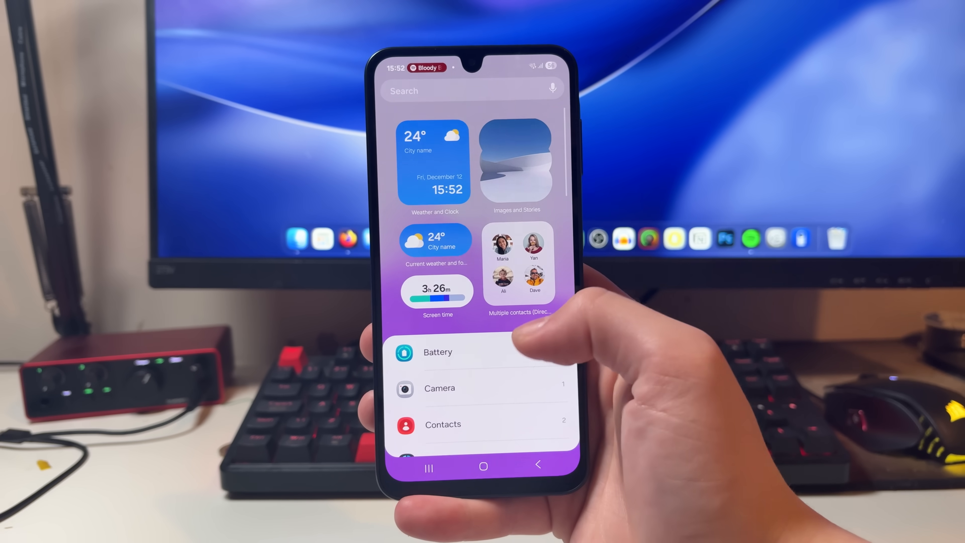
# - Locate the LibrePods entry in the widget picker and preview its AirPods battery status widget
pyautogui.scroll(3)
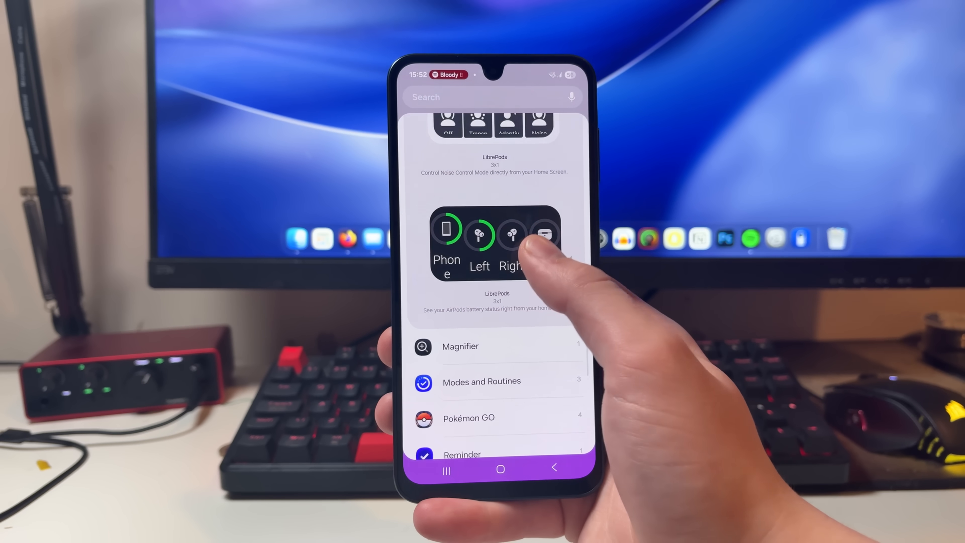
pyautogui.click(500, 469)
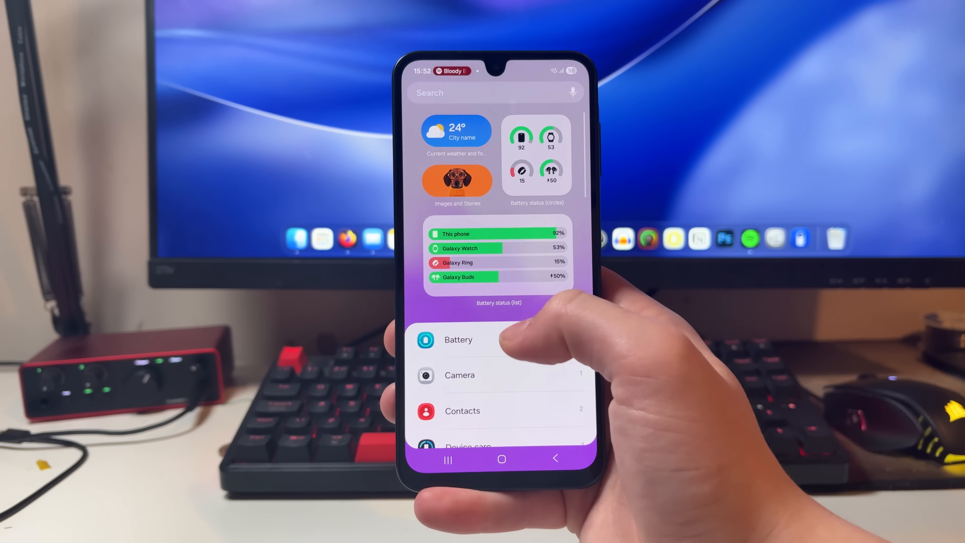
pyautogui.scroll(3)
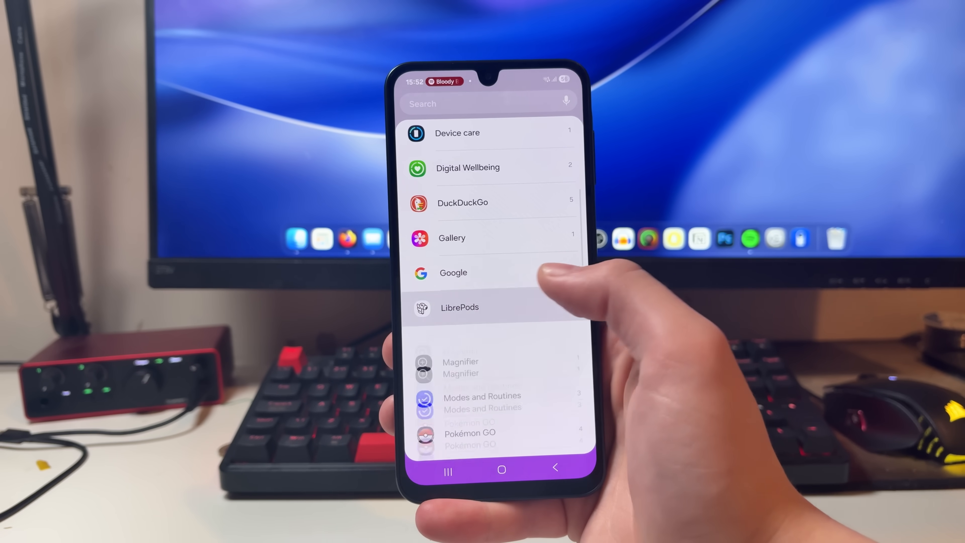